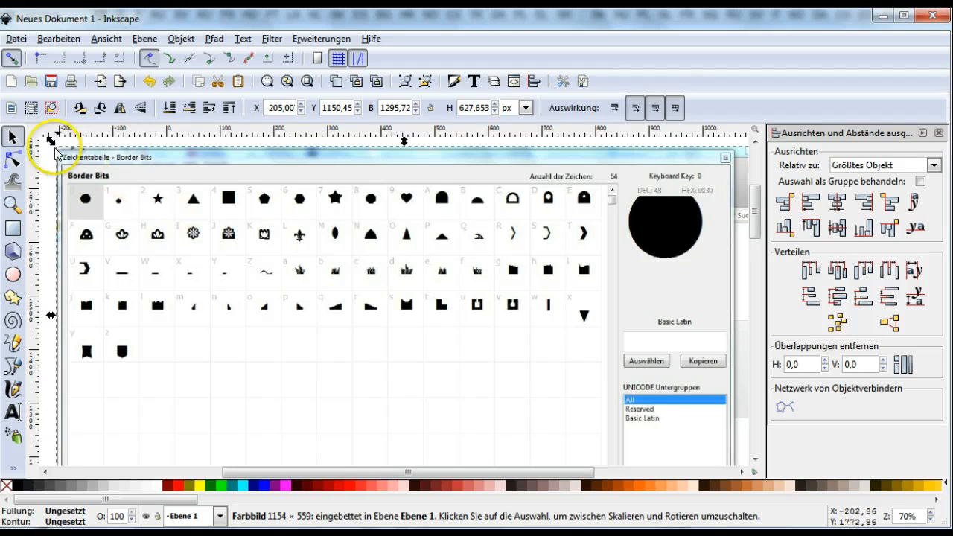
{"action": "mouse_move", "coordinate": [514, 249]}
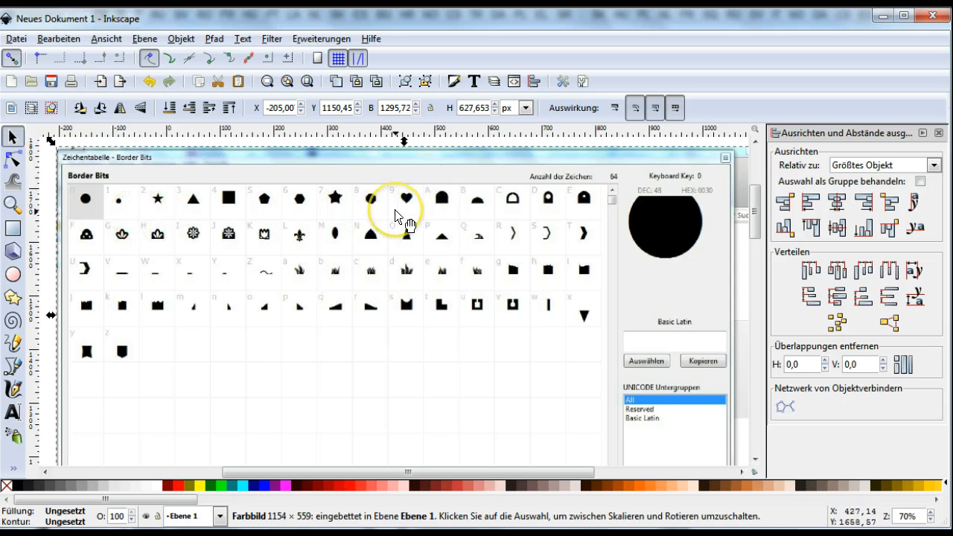
{"action": "mouse_move", "coordinate": [436, 307]}
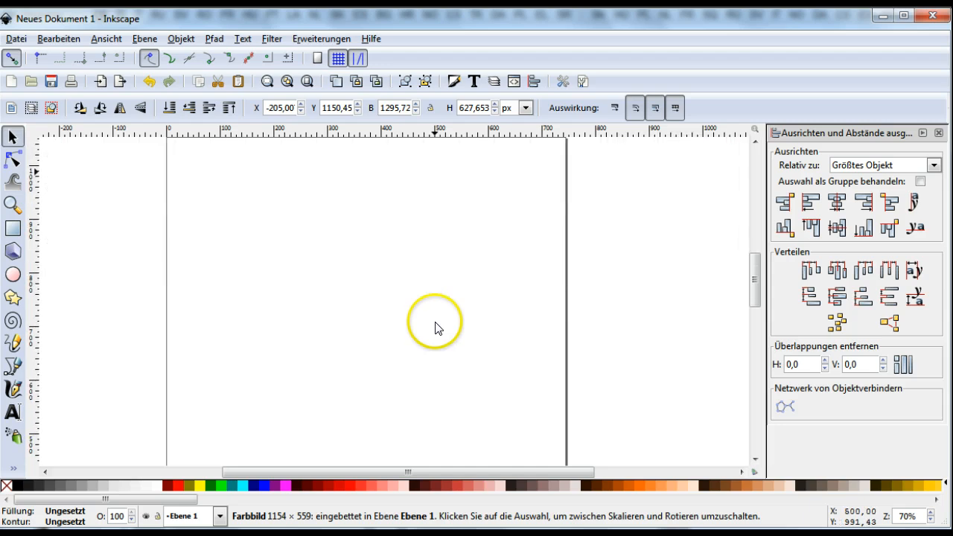
Place a black Border Bits arch glyph at size 90 on the page with the Text tool.
{"action": "left_click", "coordinate": [13, 413]}
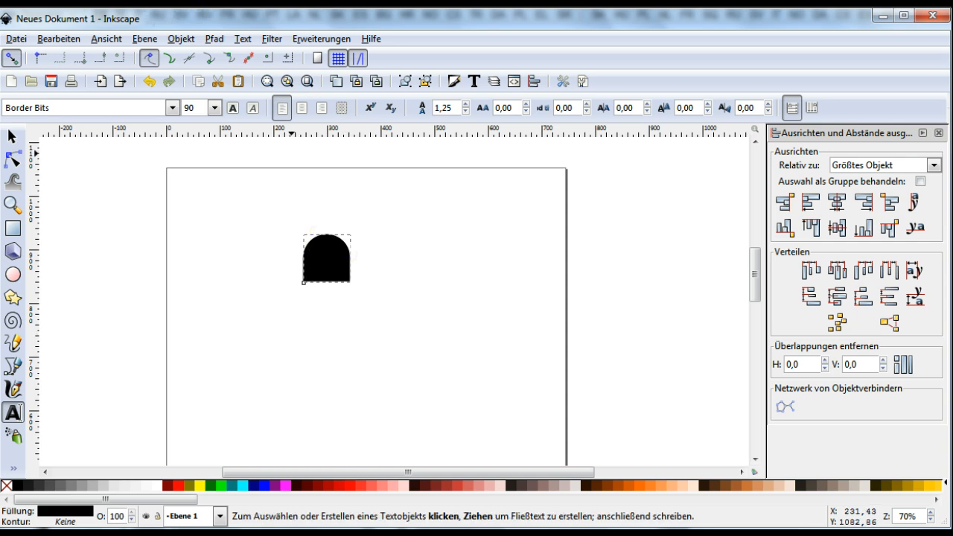
{"action": "mouse_move", "coordinate": [93, 194]}
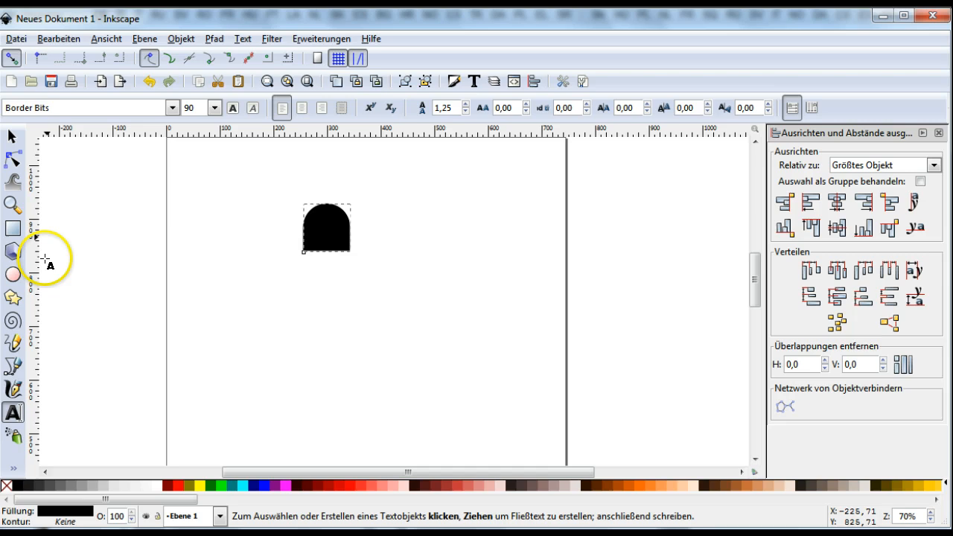
{"action": "left_click", "coordinate": [12, 274]}
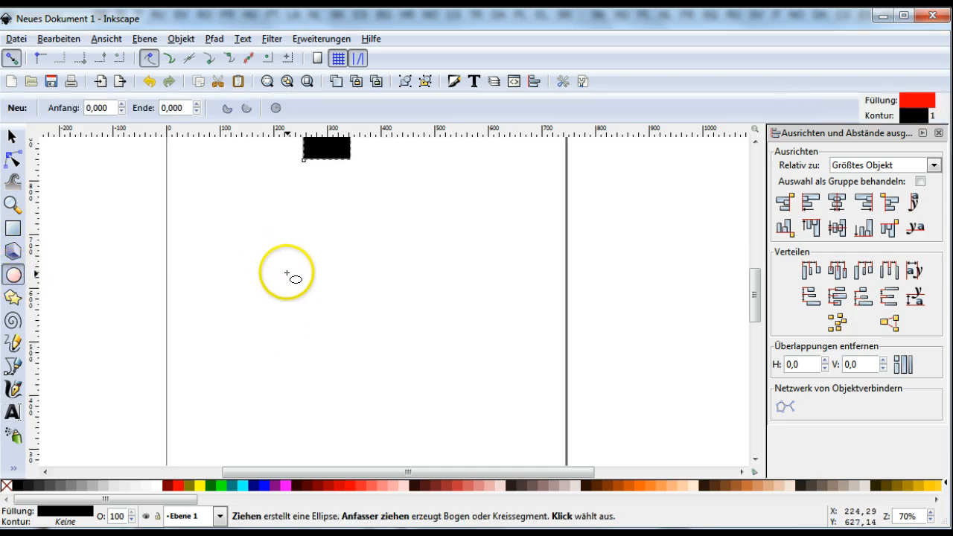
Draw a large red ellipse below the arch glyph.
{"action": "left_click_drag", "start_coordinate": [287, 272], "coordinate": [341, 448]}
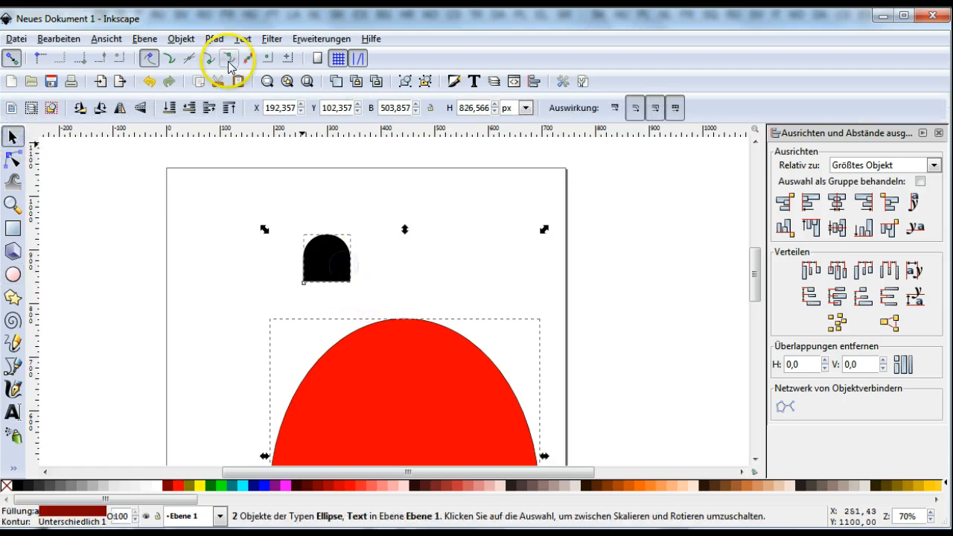
Put the glyph text on the oval's path via Text > Put on Path.
{"action": "left_click", "coordinate": [243, 38]}
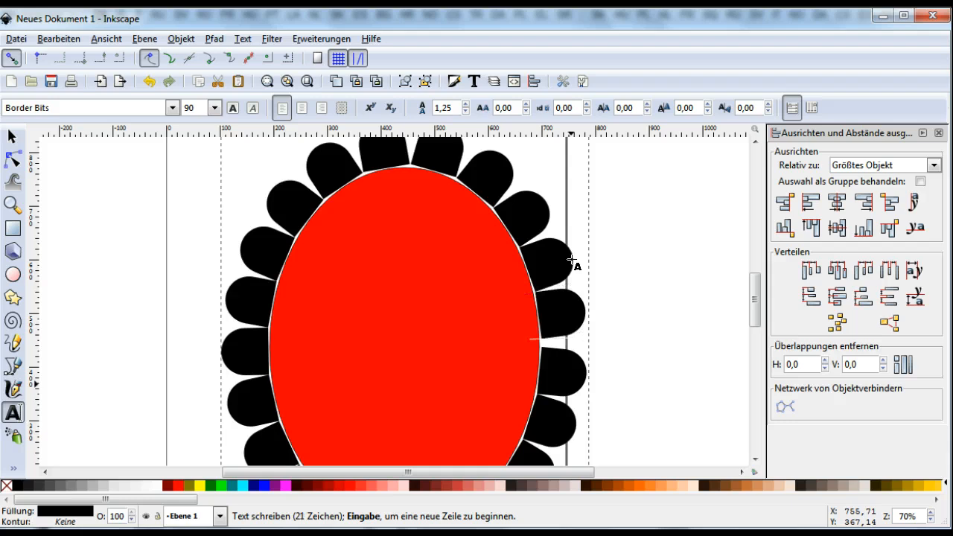
{"action": "mouse_move", "coordinate": [465, 205]}
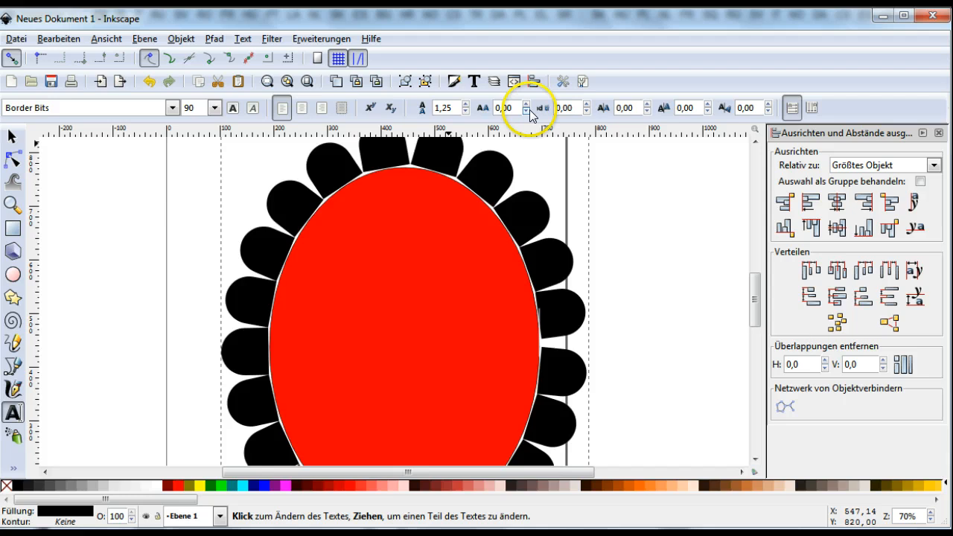
{"action": "mouse_move", "coordinate": [527, 112]}
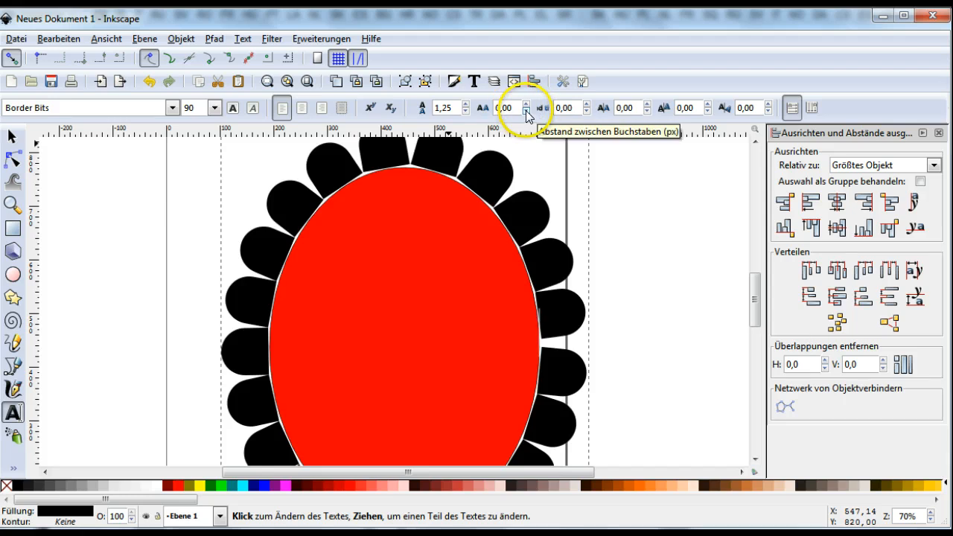
Reduce letter spacing to about -20.77 so the arches overlap into a continuous ring.
{"action": "left_click", "coordinate": [526, 112]}
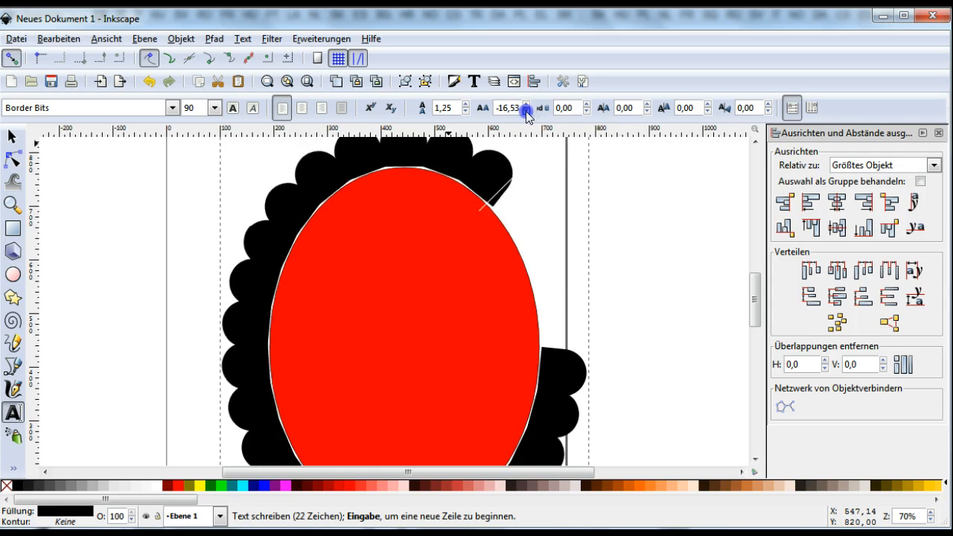
{"action": "left_click", "coordinate": [527, 111]}
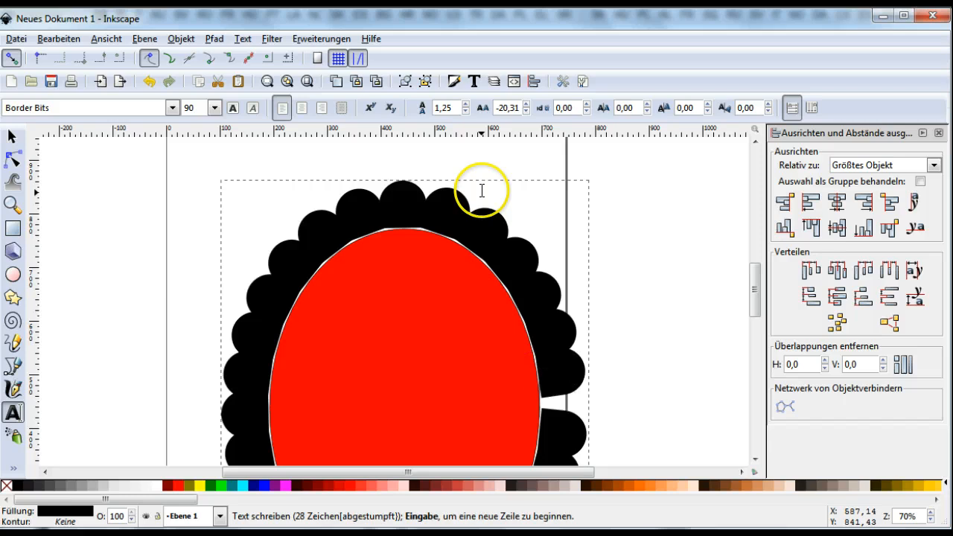
{"action": "left_click", "coordinate": [526, 103]}
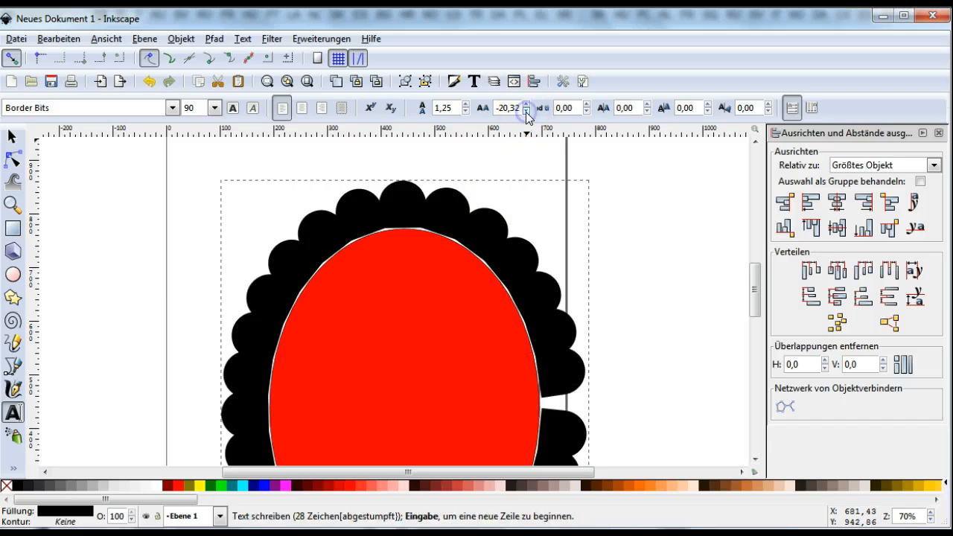
{"action": "left_click", "coordinate": [528, 104]}
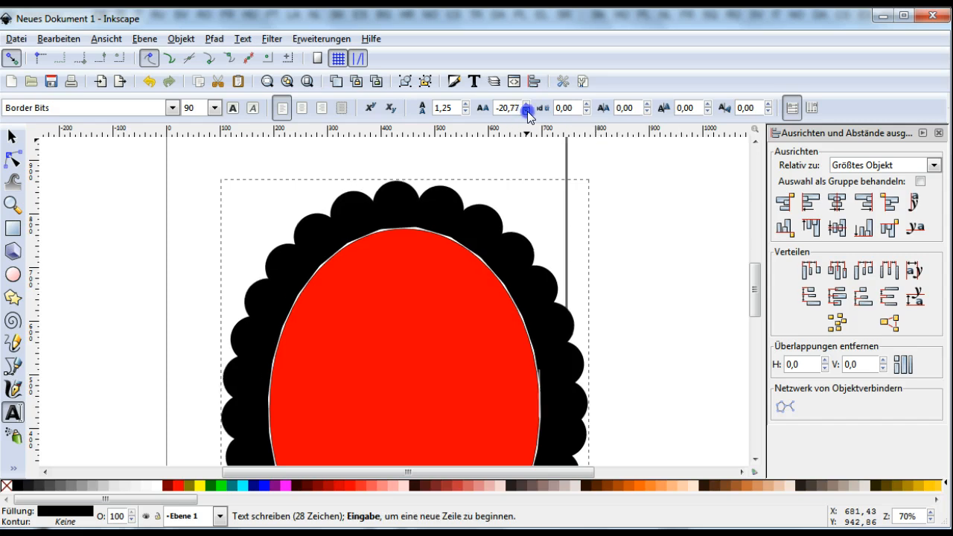
{"action": "left_click", "coordinate": [528, 112]}
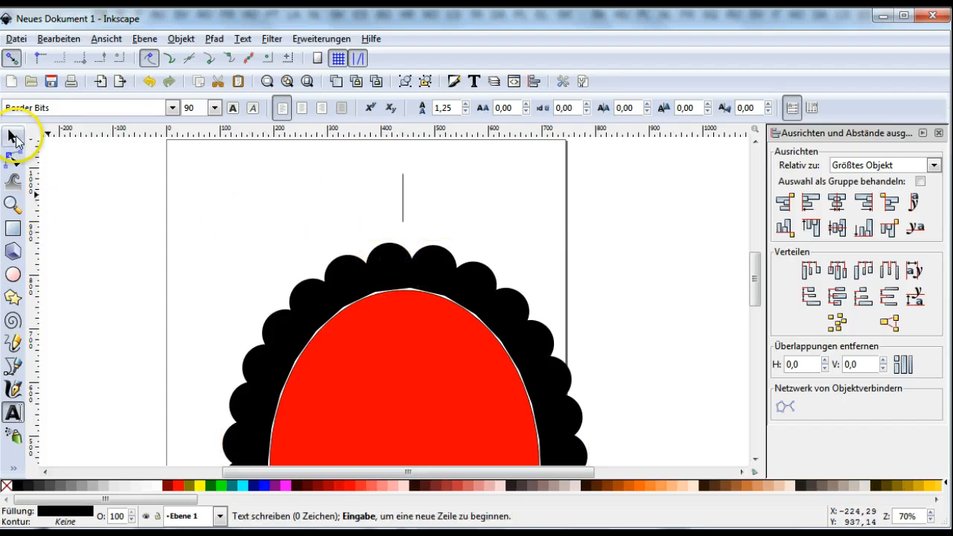
{"action": "left_click", "coordinate": [12, 137]}
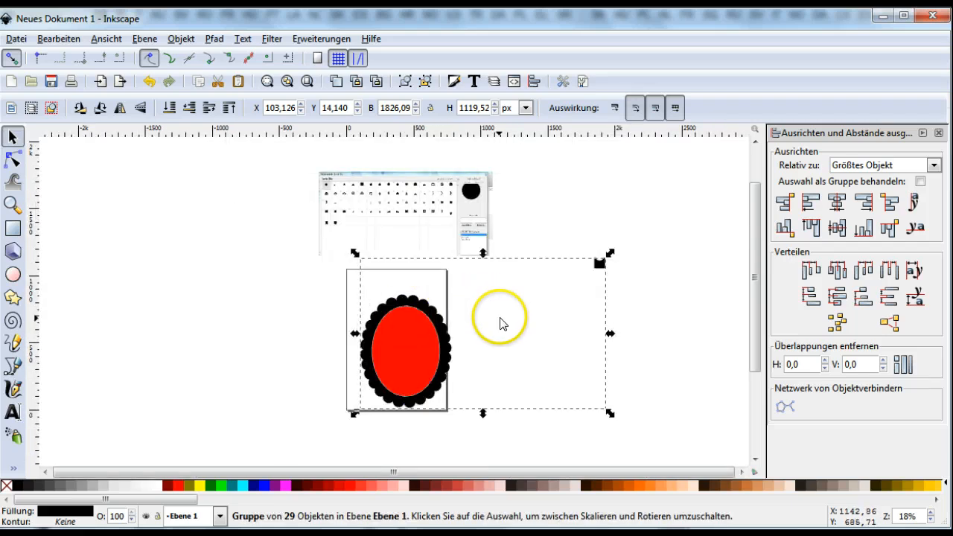
Select the scalloped border text for conversion with Object to Path and Combine.
{"action": "left_click", "coordinate": [13, 412]}
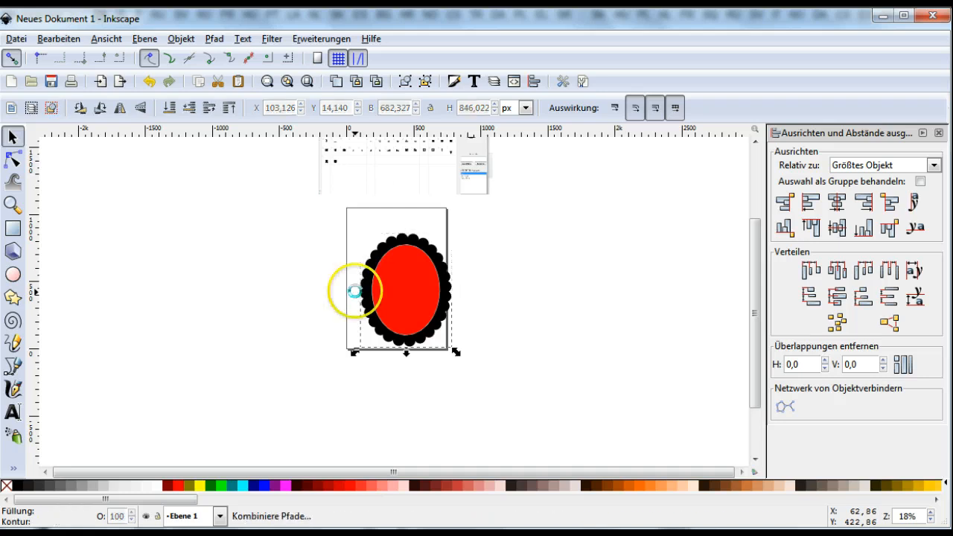
Edit the combined 448-node border path with the Node tool to clean stray parts.
{"action": "left_click", "coordinate": [12, 160]}
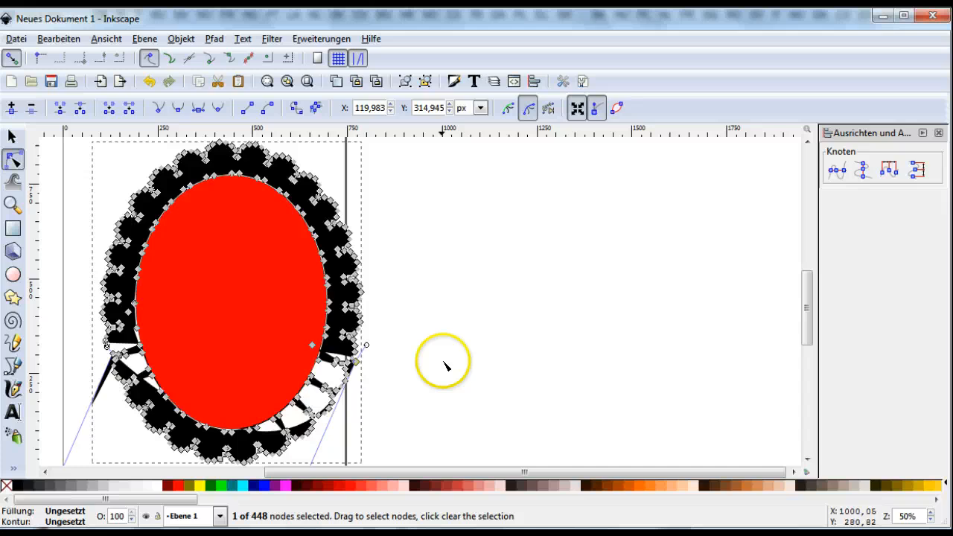
{"action": "mouse_move", "coordinate": [414, 380]}
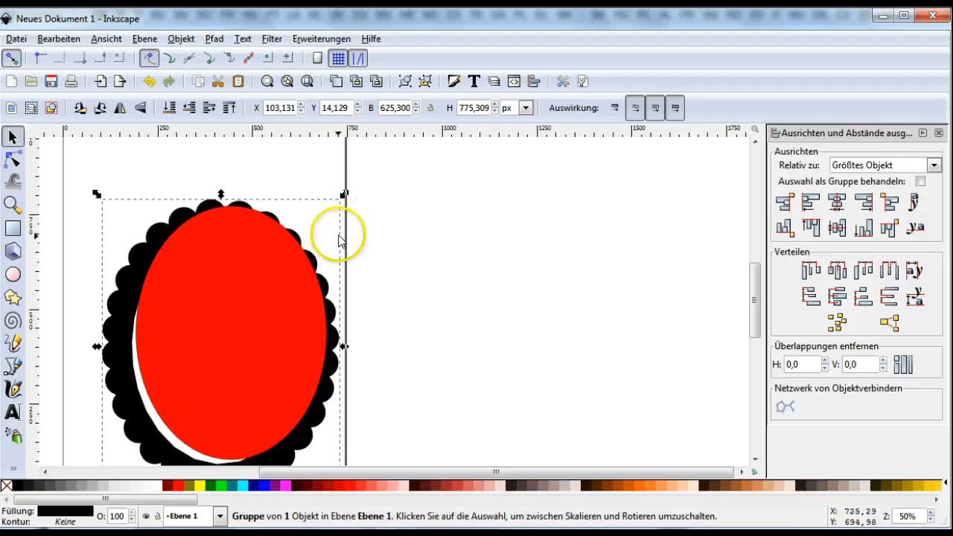
Select the oval and frame and centre them on both vertical and horizontal axes.
{"action": "left_click_drag", "start_coordinate": [339, 240], "coordinate": [248, 316]}
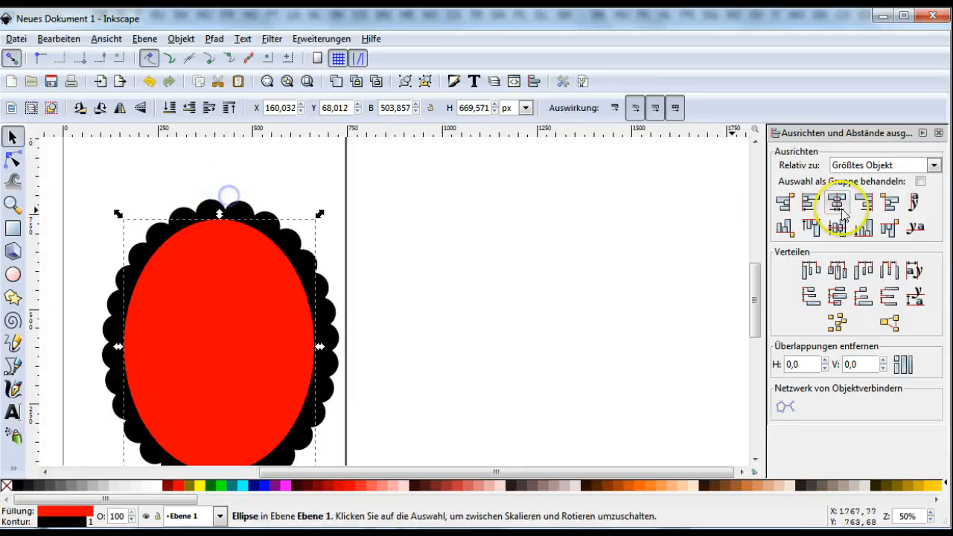
{"action": "left_click", "coordinate": [836, 202]}
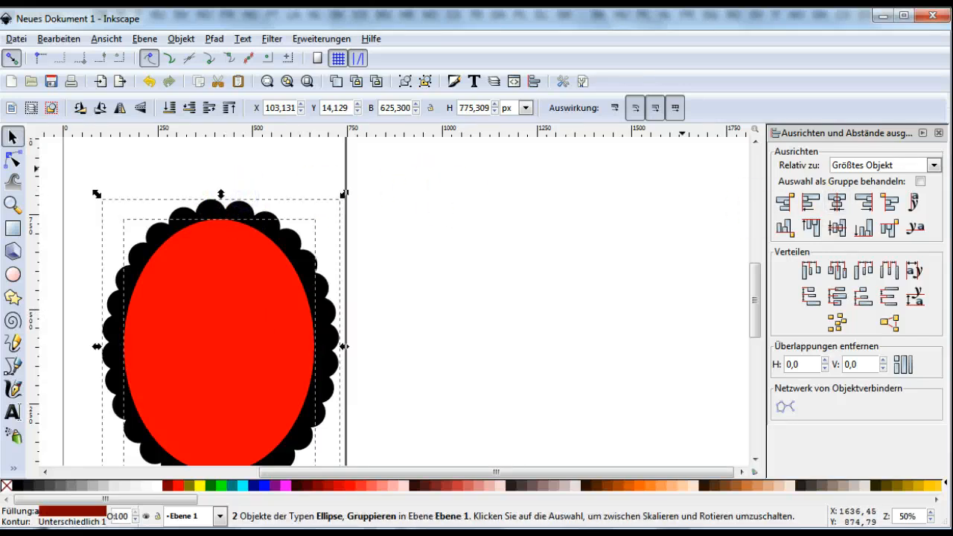
{"action": "left_click", "coordinate": [837, 228]}
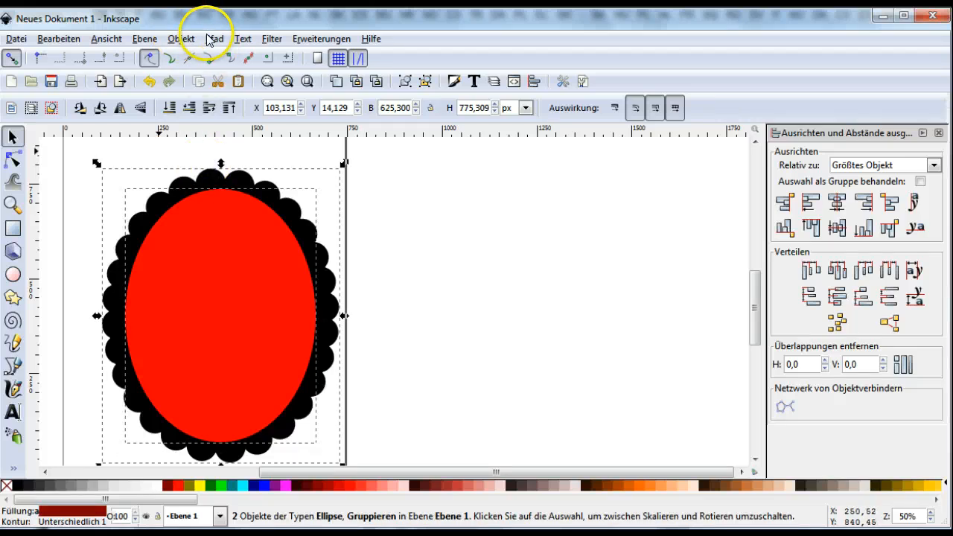
{"action": "left_click", "coordinate": [214, 39]}
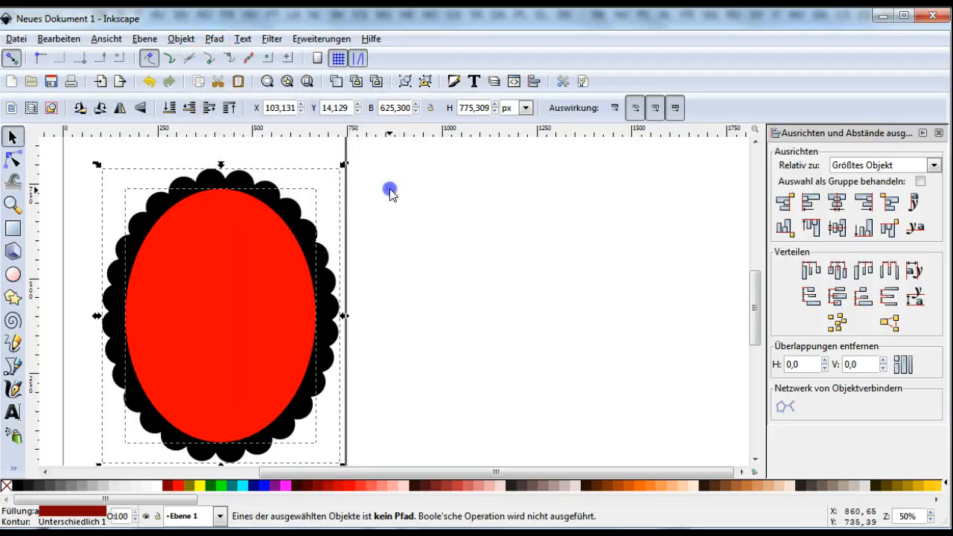
{"action": "left_click", "coordinate": [12, 158]}
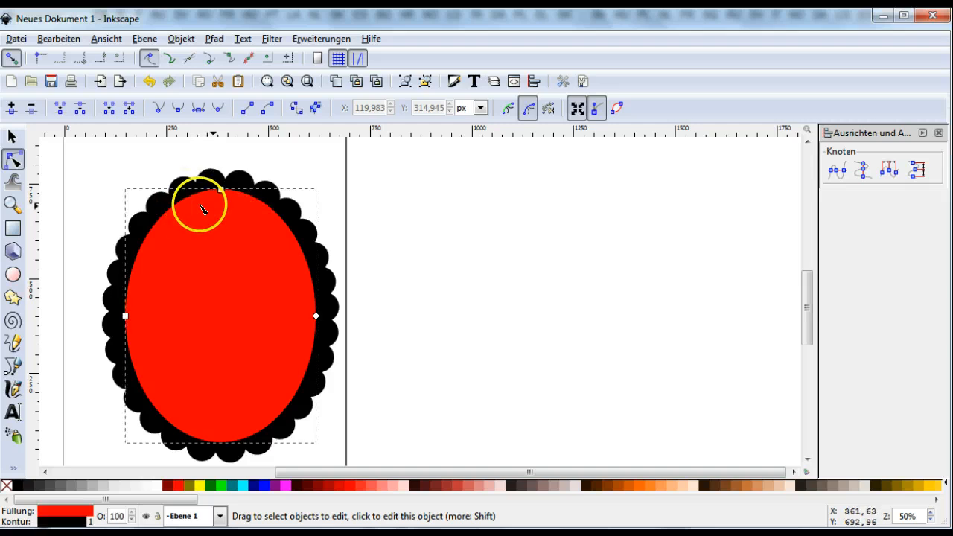